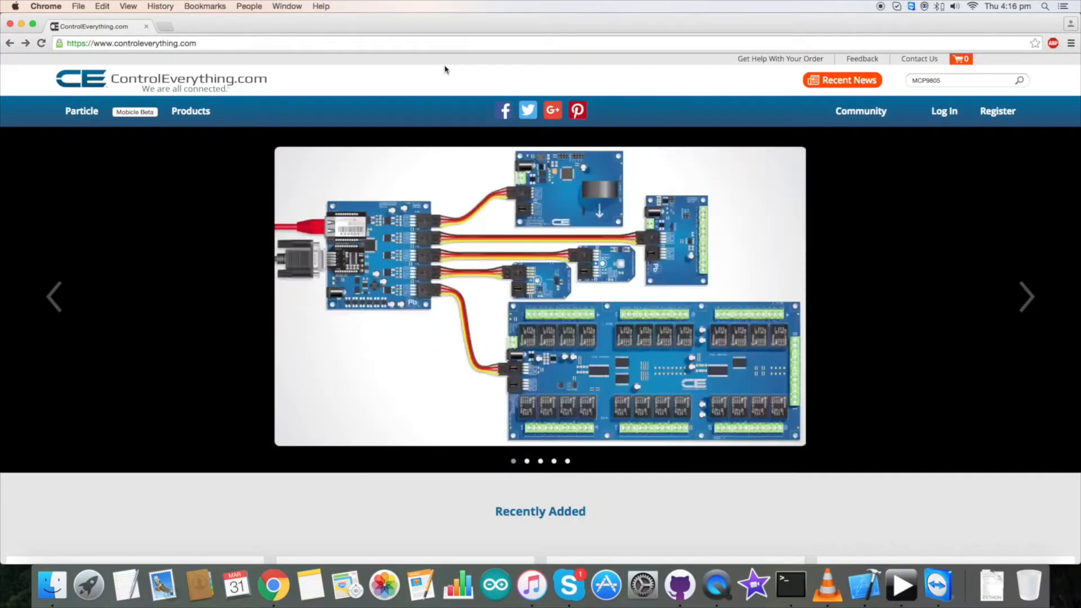
pyautogui.moveTo(996, 112)
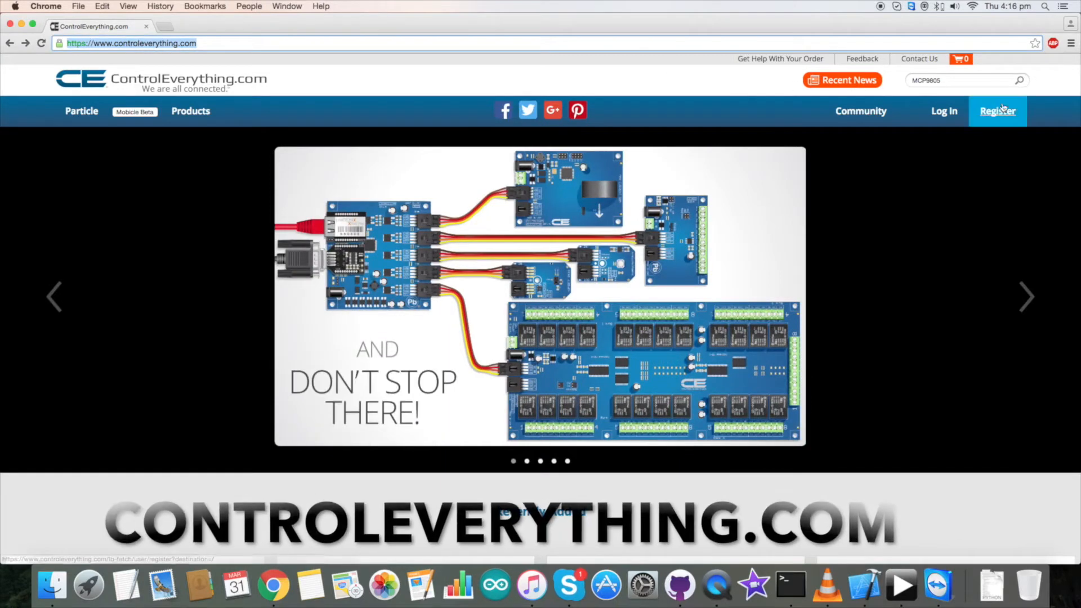
# Search ControlEverything.com for MCP9805 and open its Memory Module temperature sensor product page
pyautogui.click(996, 112)
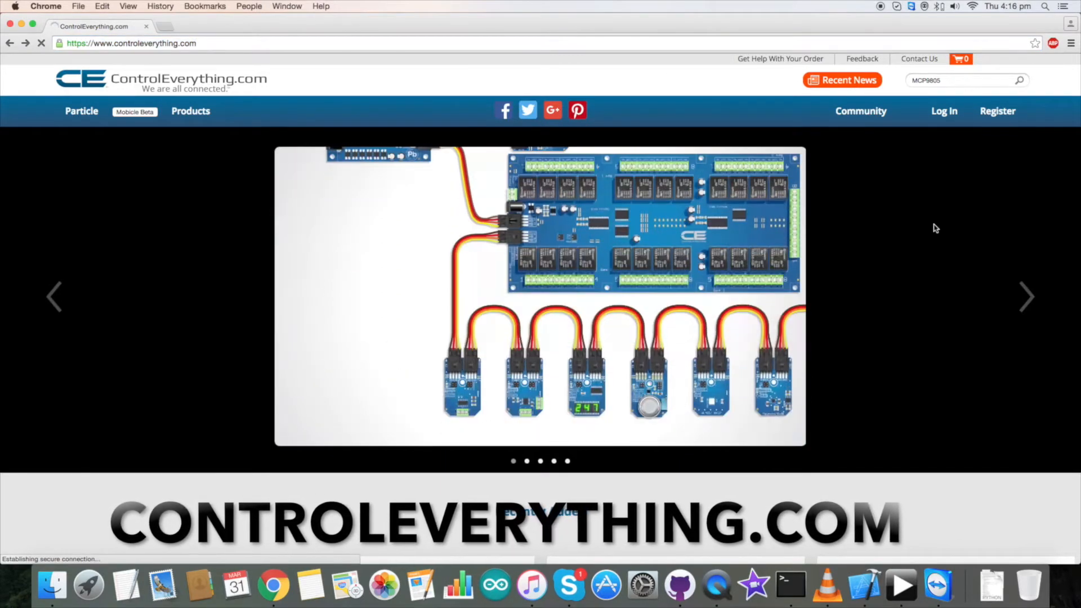
pyautogui.click(1019, 80)
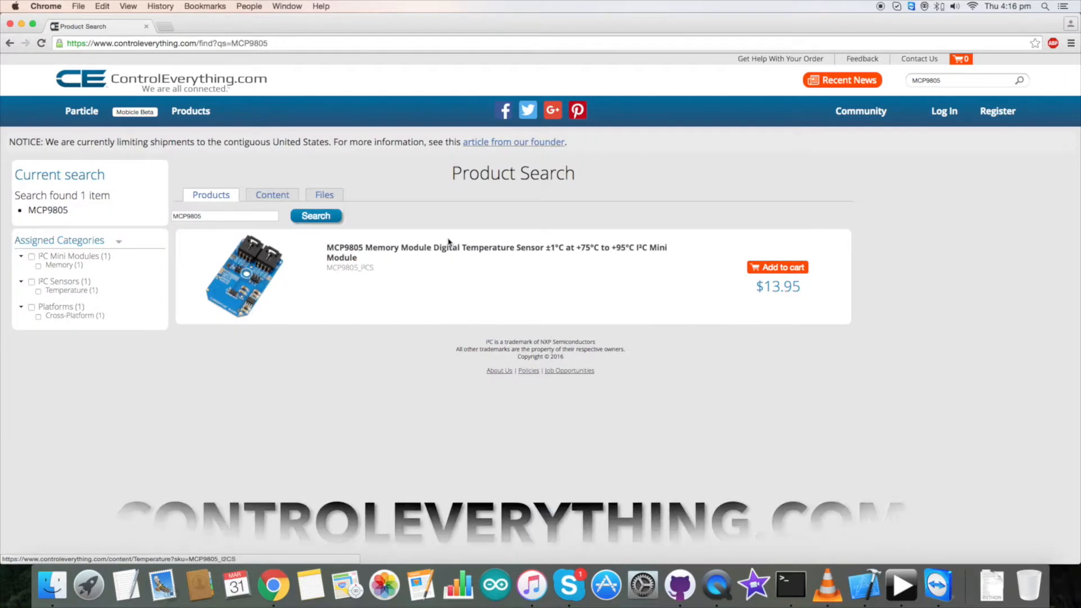
pyautogui.click(496, 248)
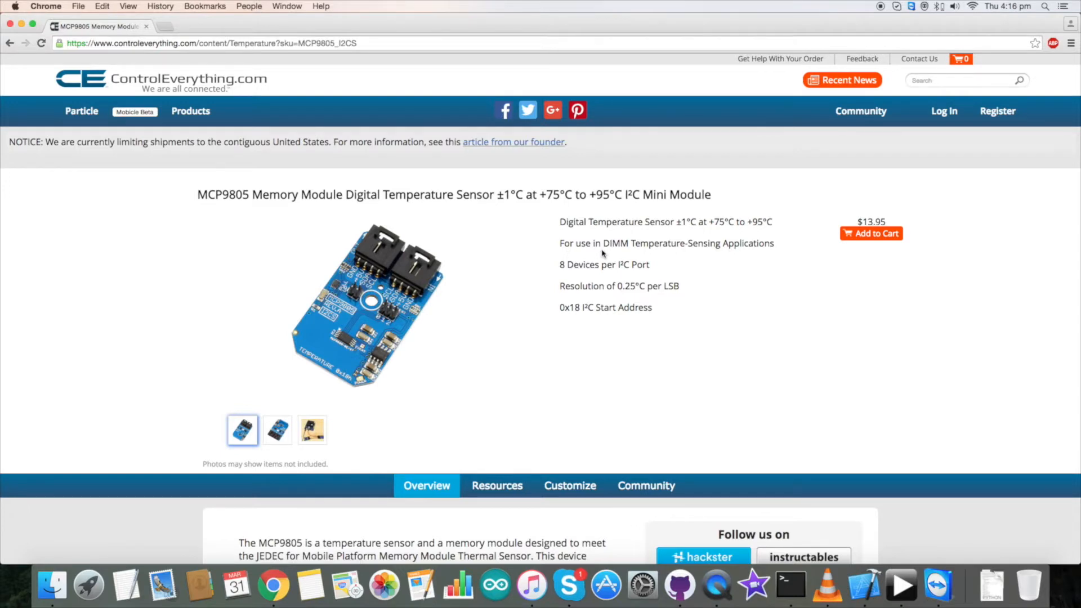
pyautogui.moveTo(596, 325)
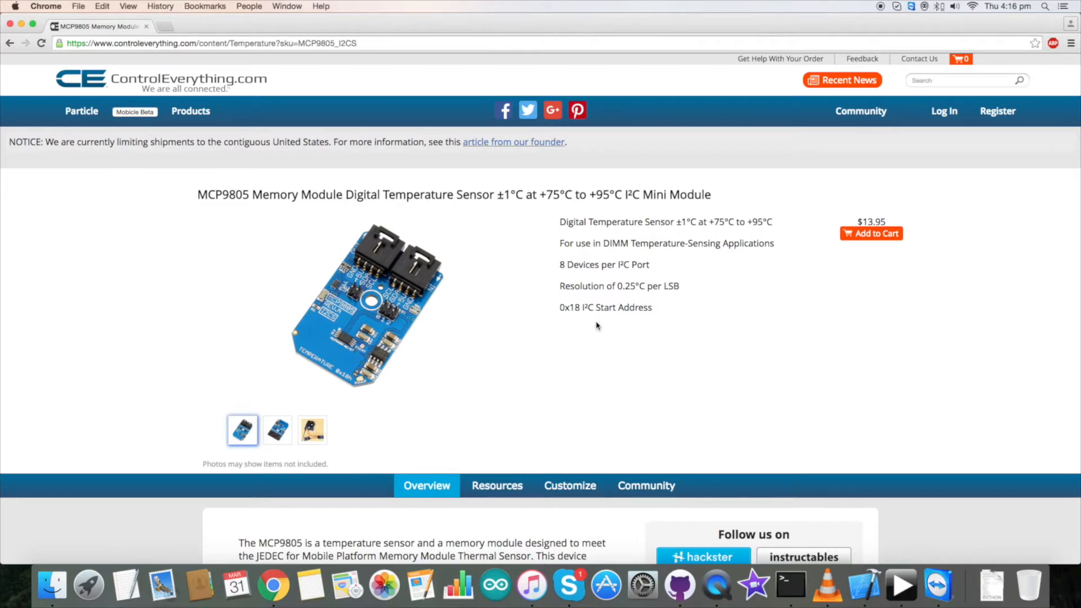
pyautogui.scroll(-3)
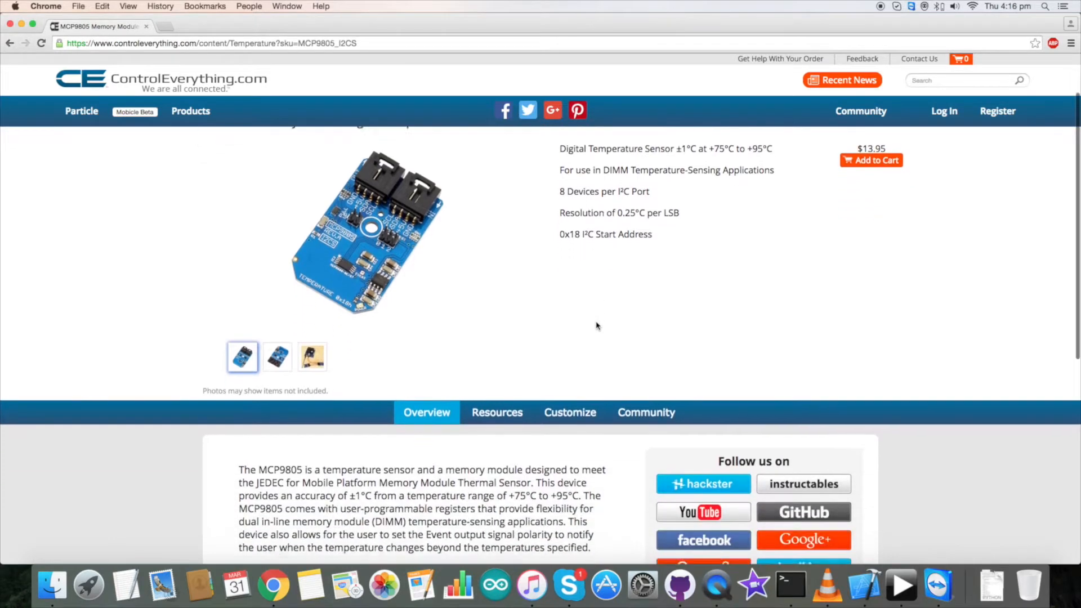
# Show the MCP9805 product's Resources tab listing datasheet and code sample links
pyautogui.click(497, 412)
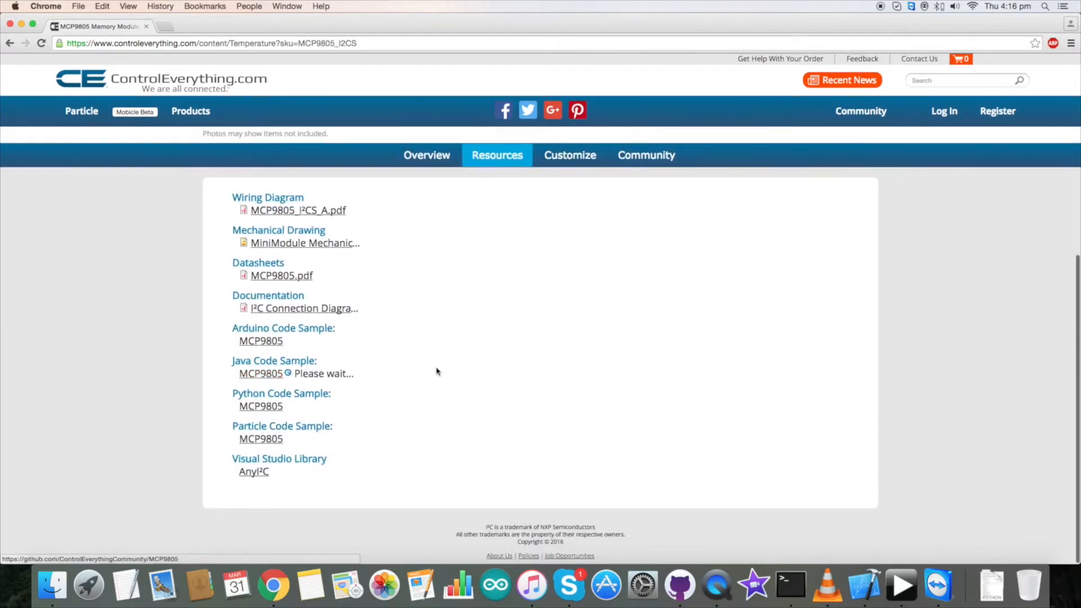
pyautogui.moveTo(533, 326)
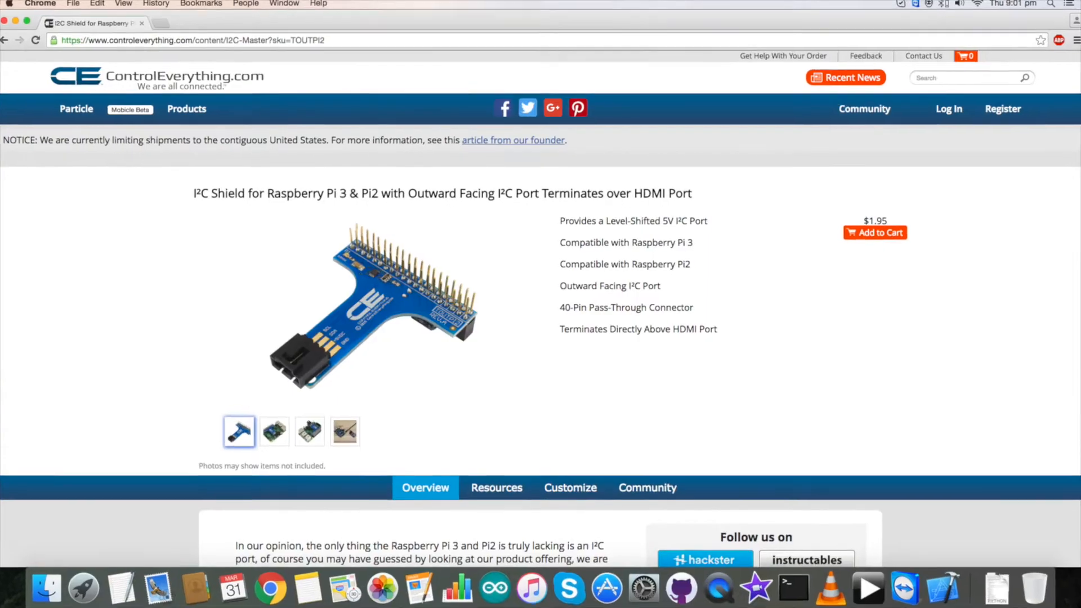
# Scroll down the I²C Shield for Raspberry Pi product page
pyautogui.scroll(-3)
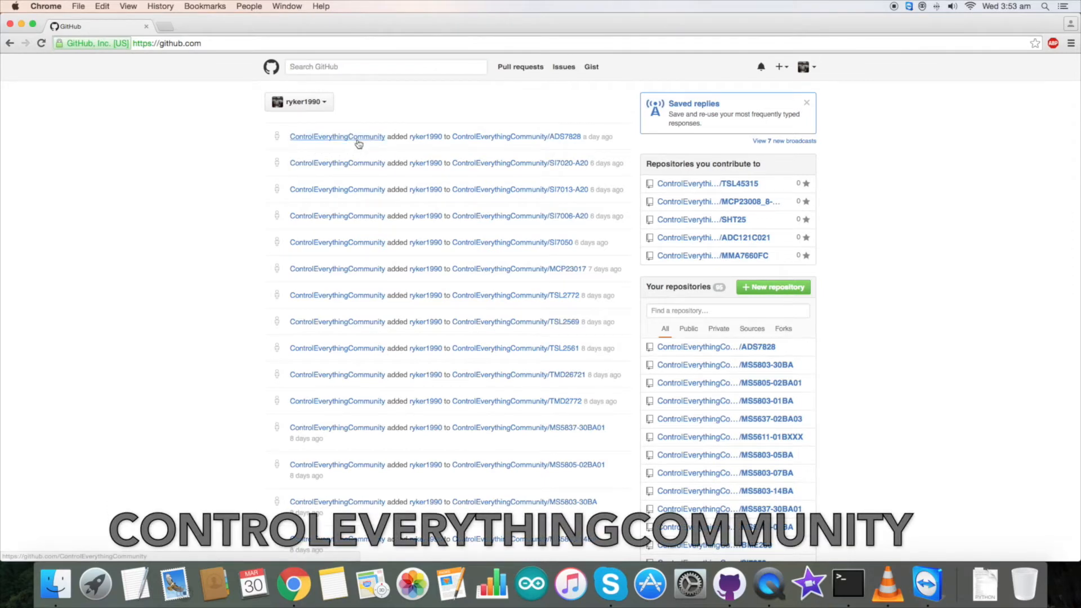
# Open the ControlEverythingCommunity MCP9805 repository and read its README's Java pi4j instructions
pyautogui.click(337, 136)
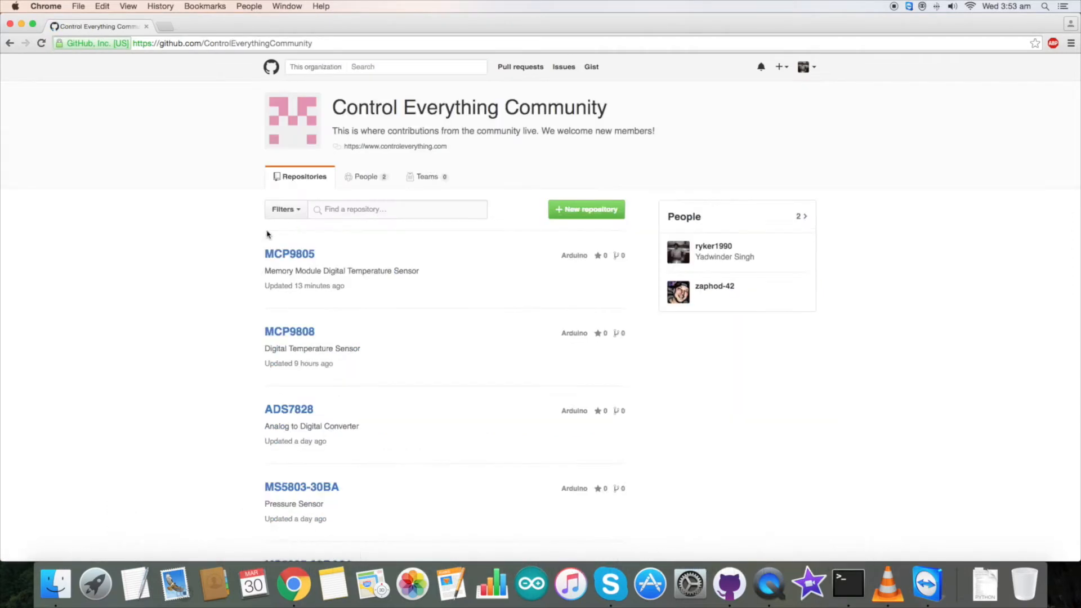
pyautogui.click(289, 253)
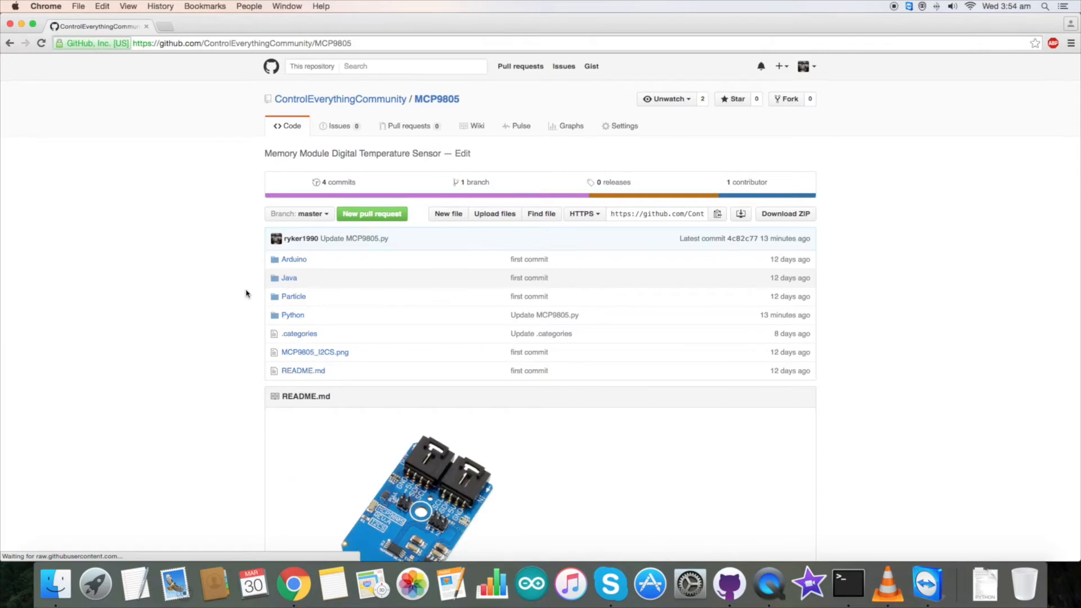
pyautogui.scroll(-3)
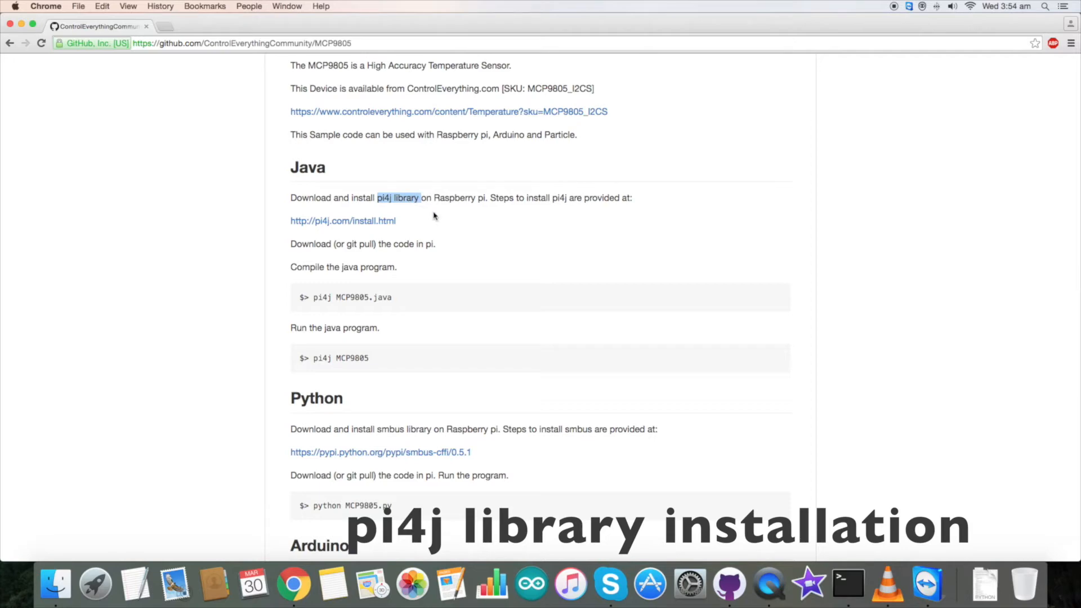
pyautogui.moveTo(343, 221)
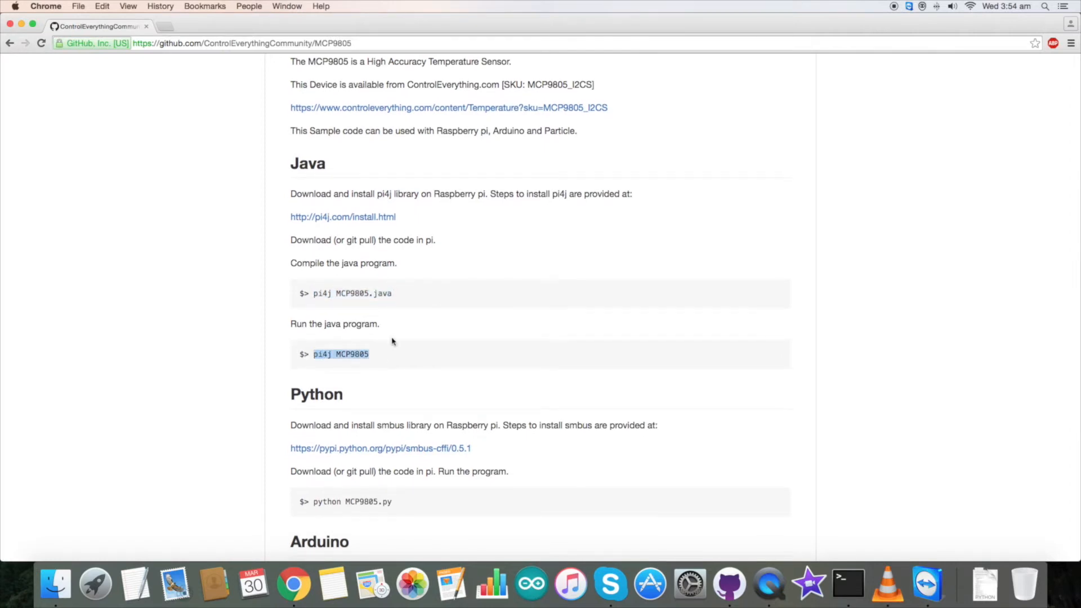
pyautogui.moveTo(403, 318)
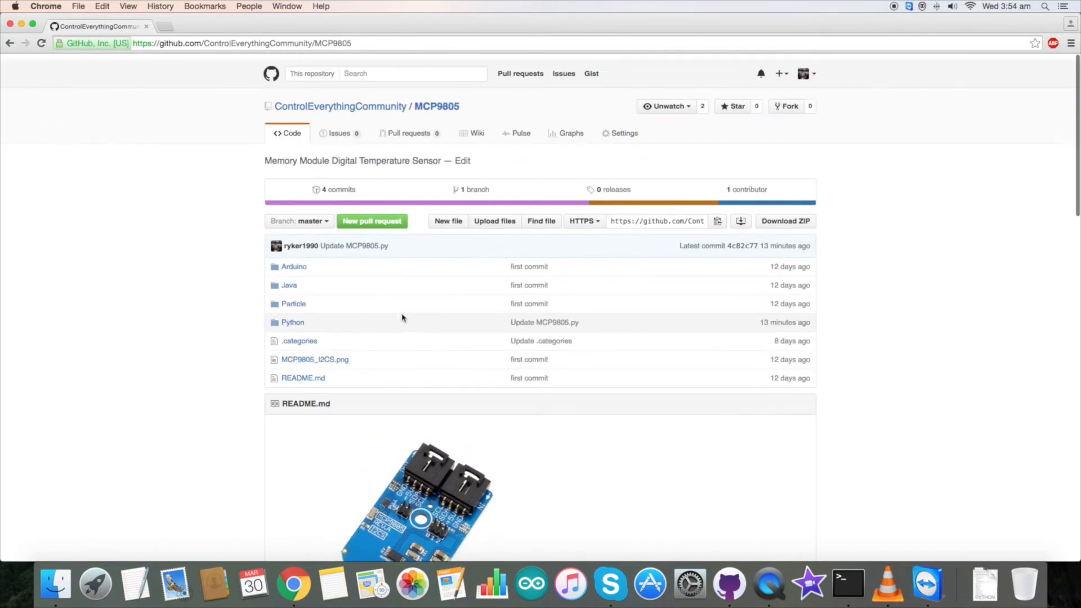
# Open Java/MCP9805.java and highlight the 0x01 register and resolution configuration lines
pyautogui.click(289, 285)
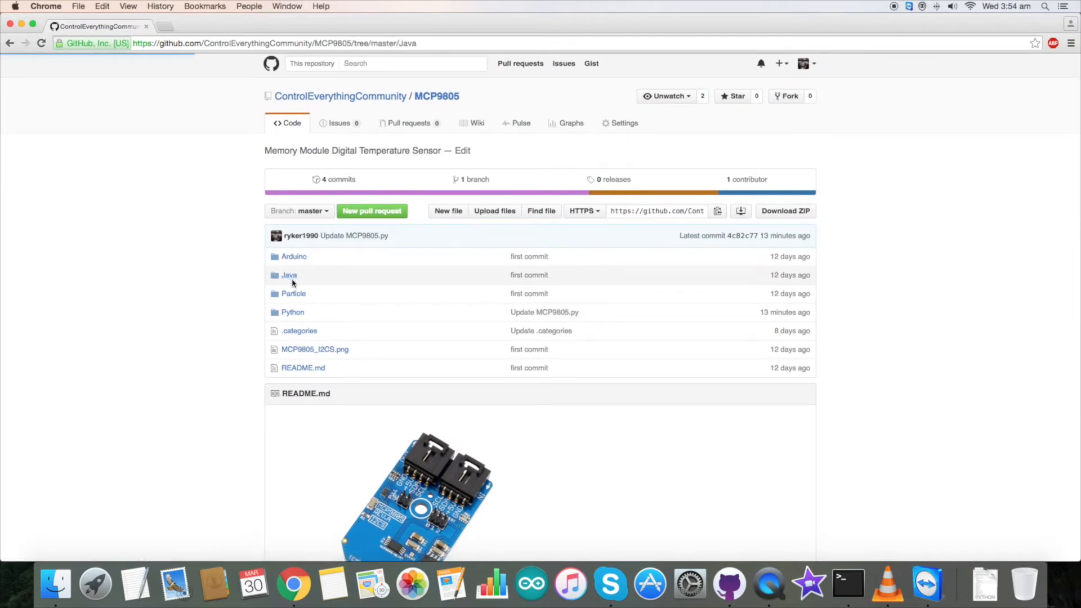
pyautogui.click(289, 274)
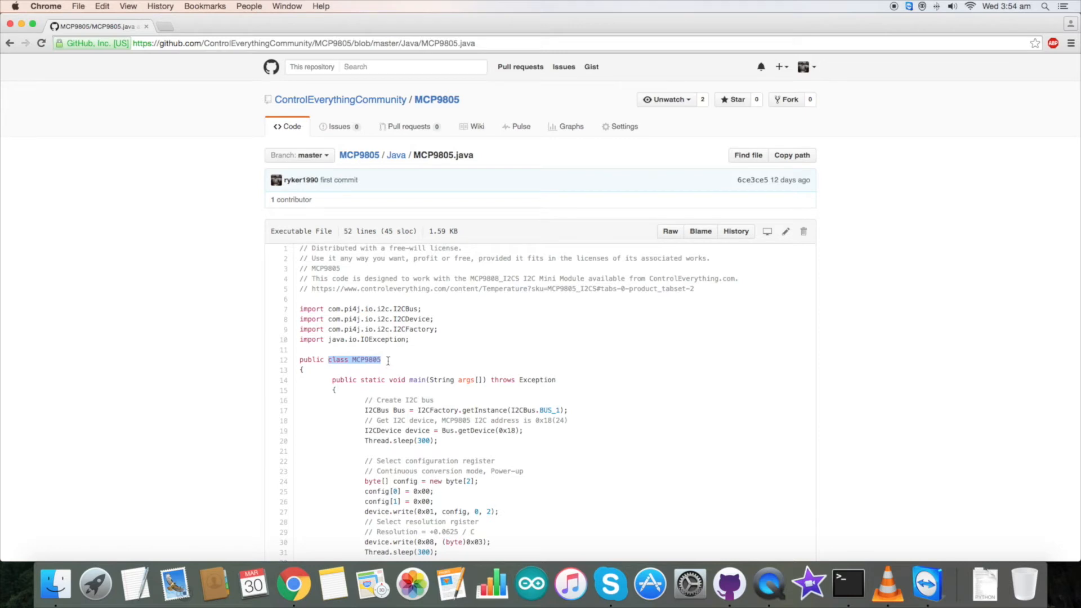
pyautogui.scroll(-3)
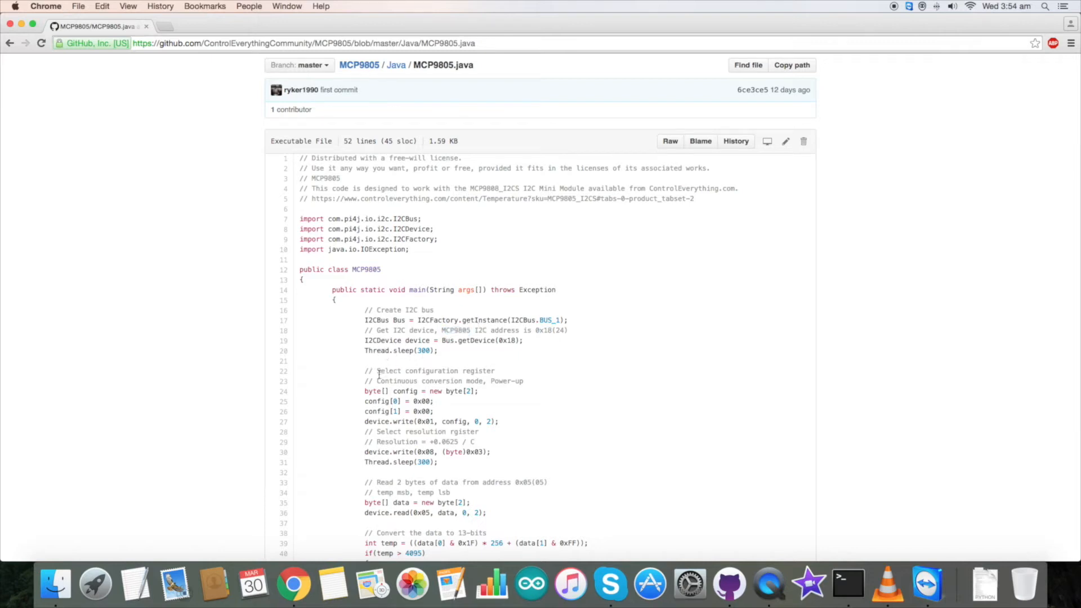
pyautogui.doubleClick(435, 371)
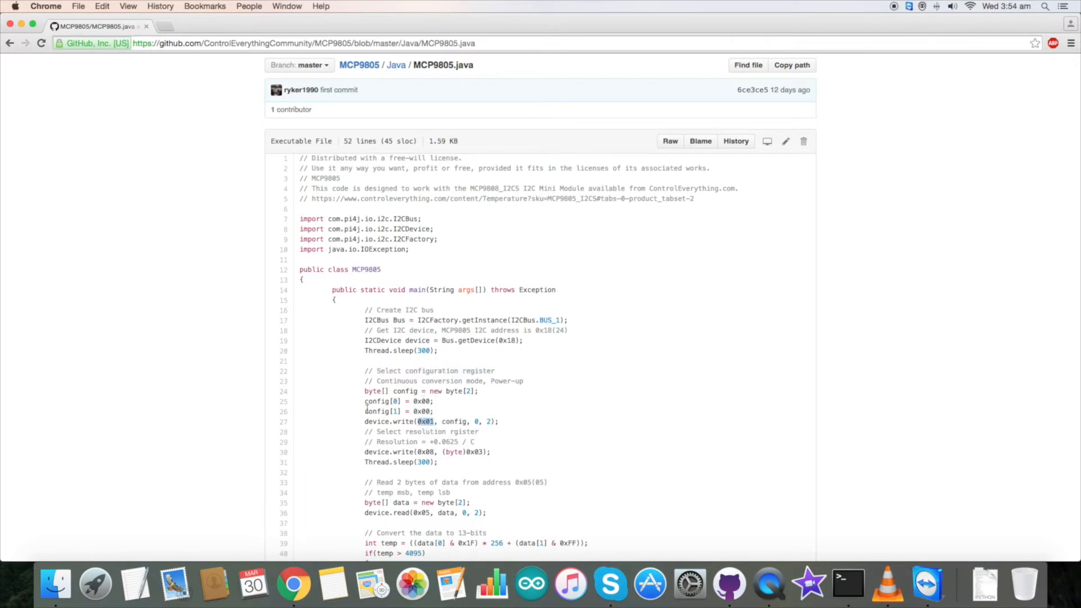
pyautogui.moveTo(365, 403)
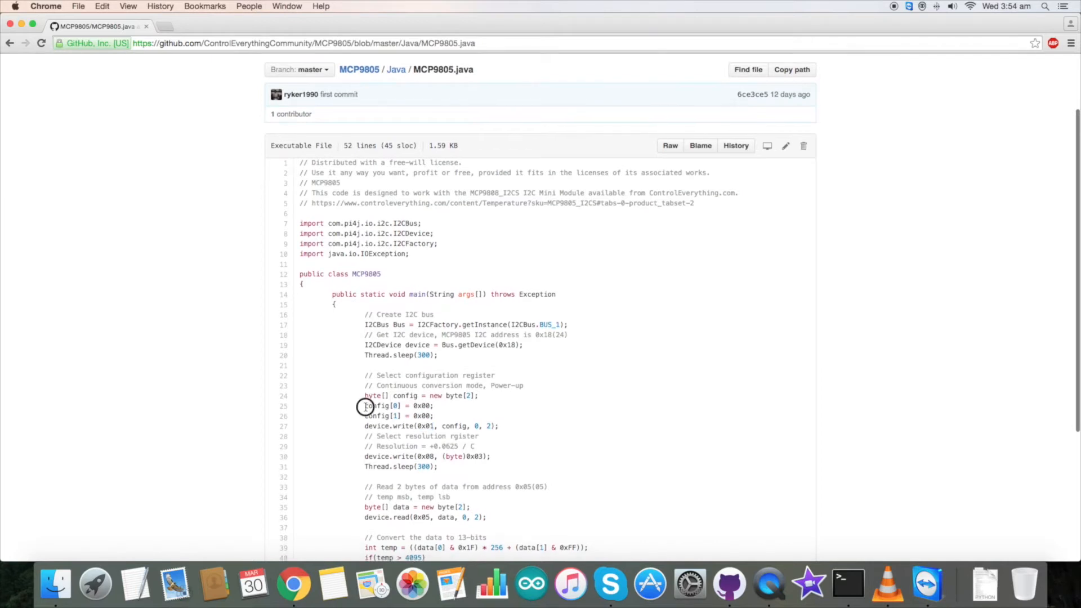
pyautogui.moveTo(364, 406); pyautogui.dragTo(433, 413)
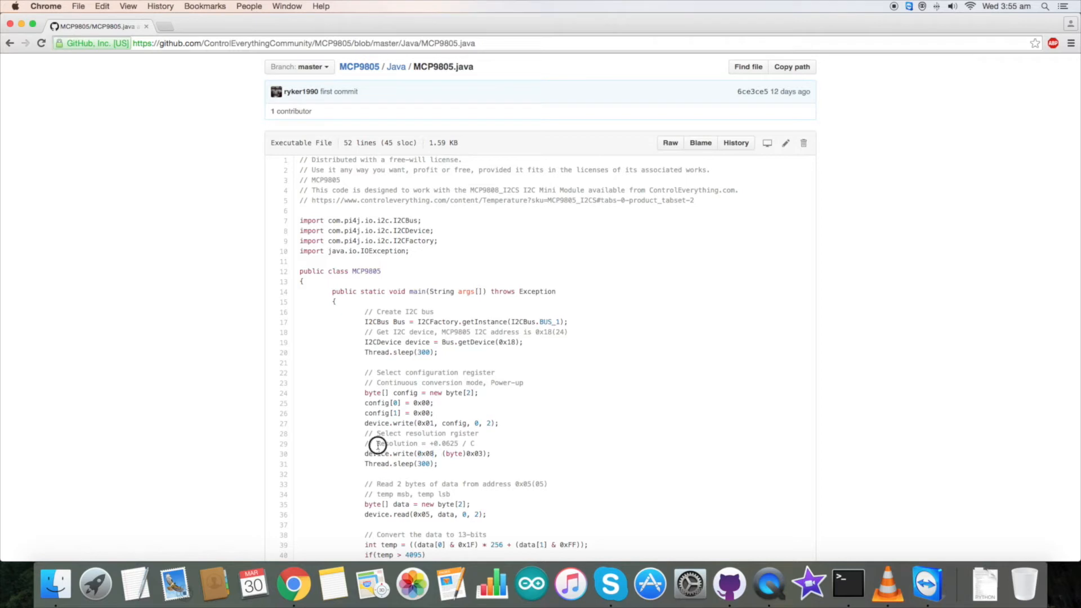
pyautogui.doubleClick(397, 444)
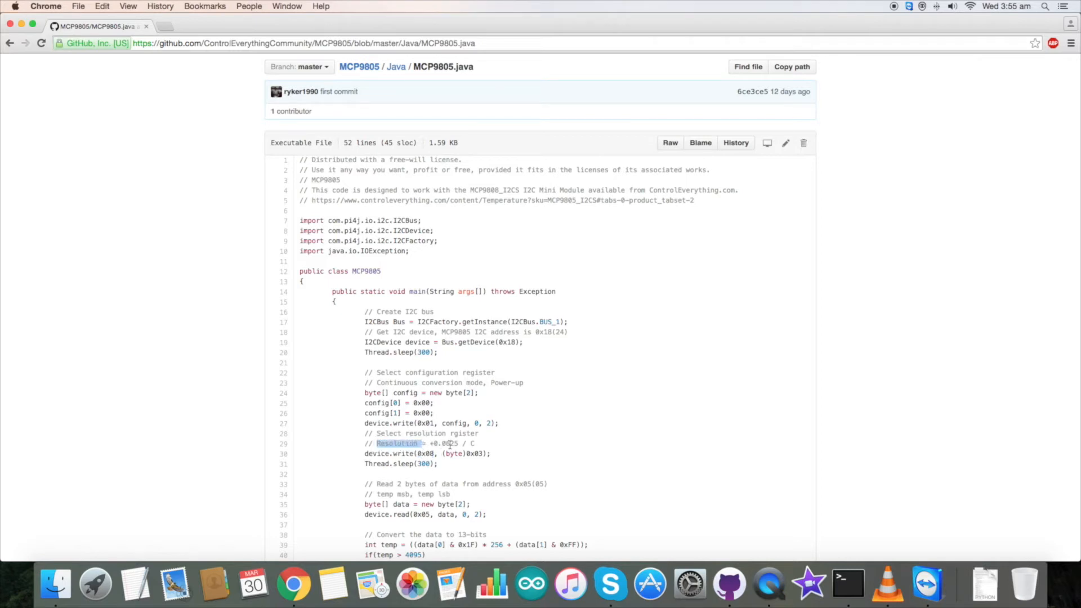
pyautogui.click(477, 454)
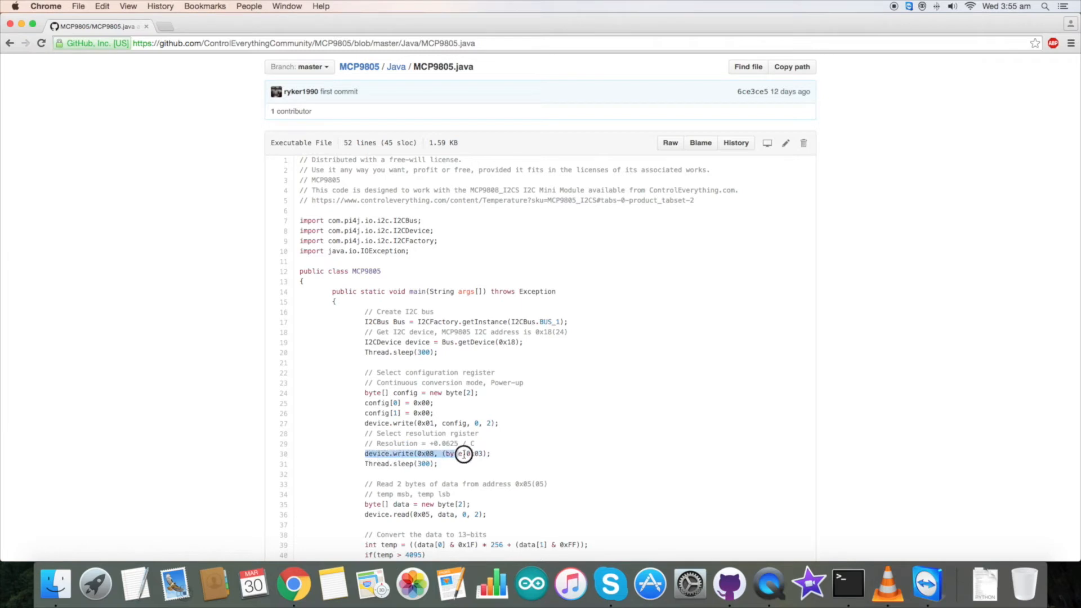
# Highlight the read byte count and 13-bit conversion block, then select the code for copying
pyautogui.scroll(-3)
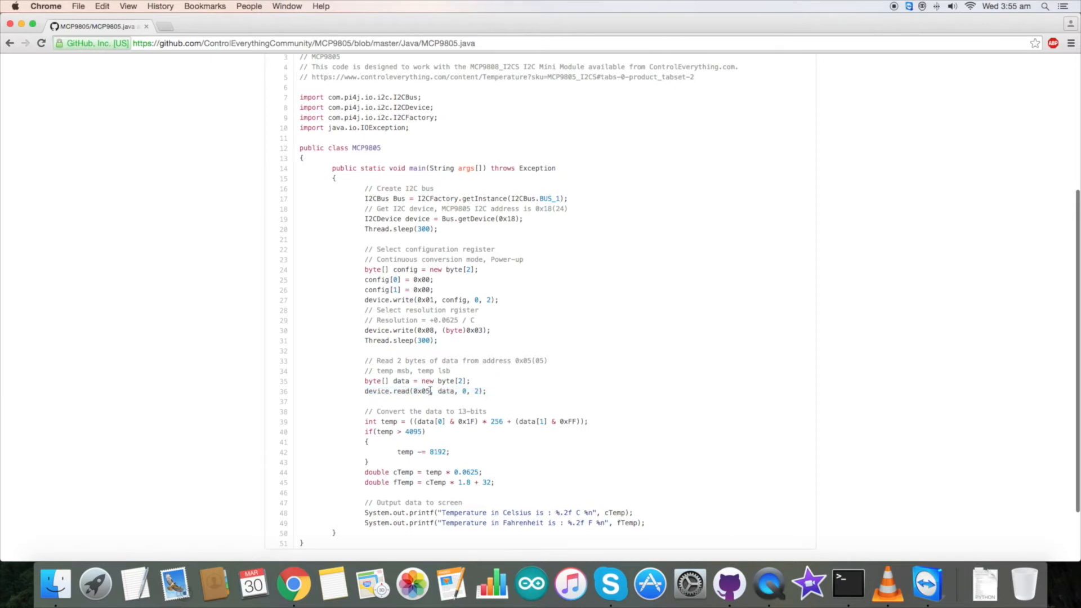
pyautogui.doubleClick(421, 391)
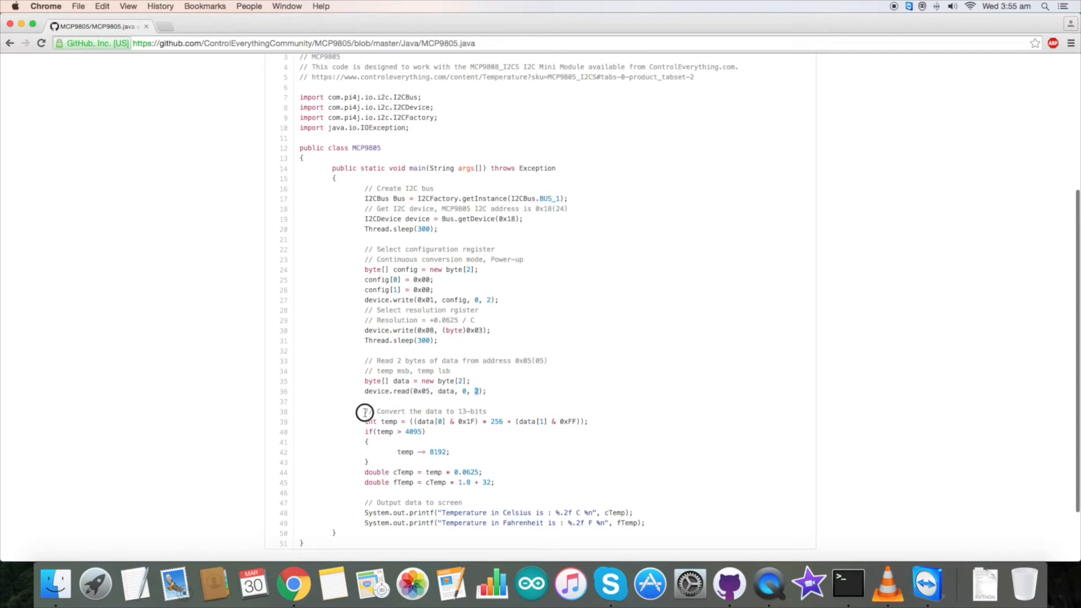
pyautogui.moveTo(364, 411); pyautogui.dragTo(495, 482)
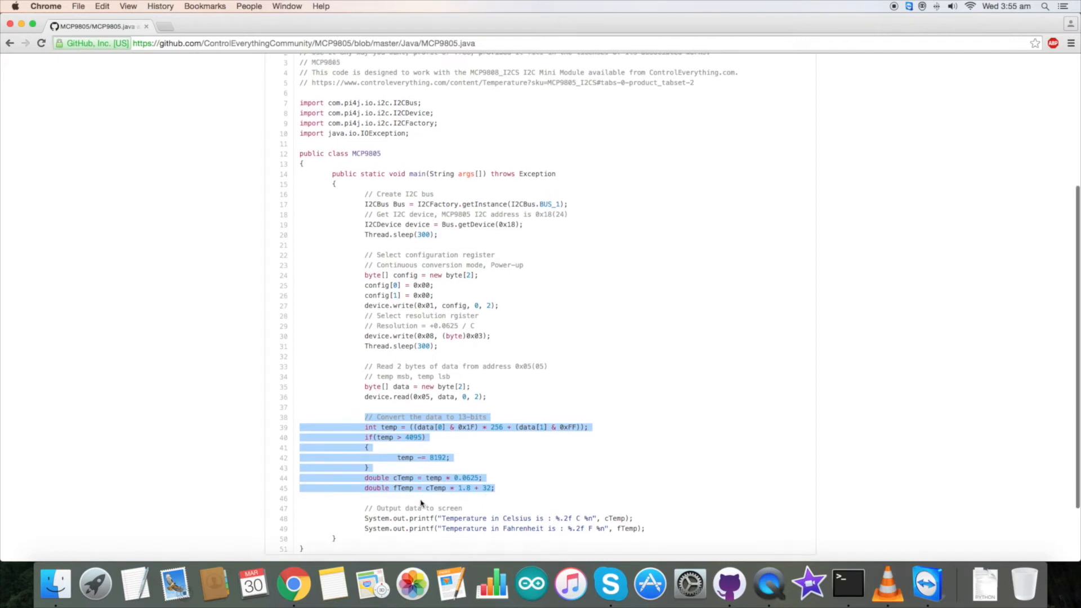
pyautogui.click(420, 503)
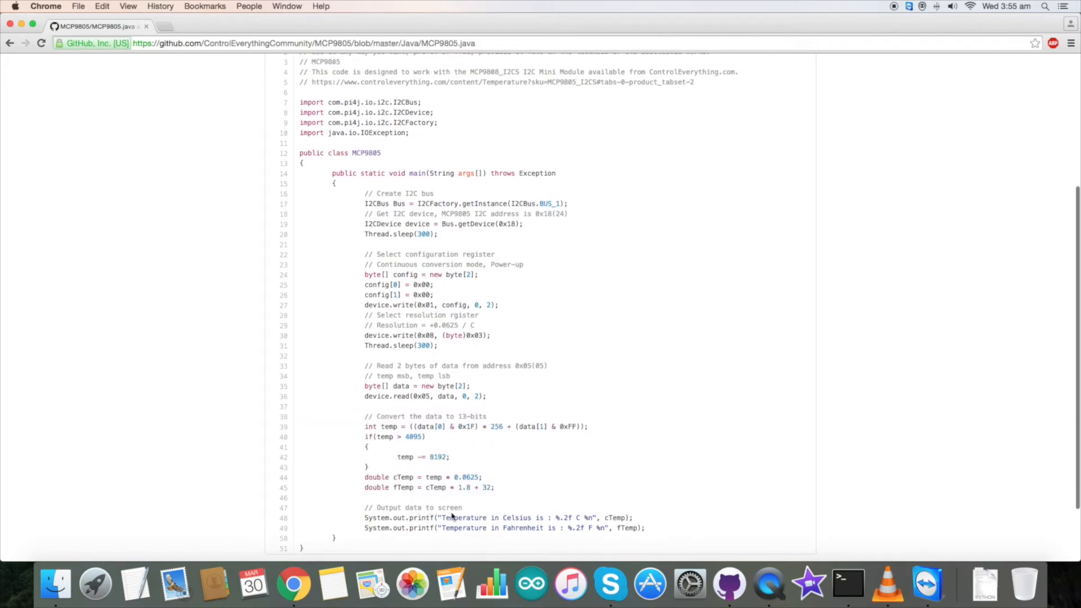
pyautogui.doubleClick(515, 518)
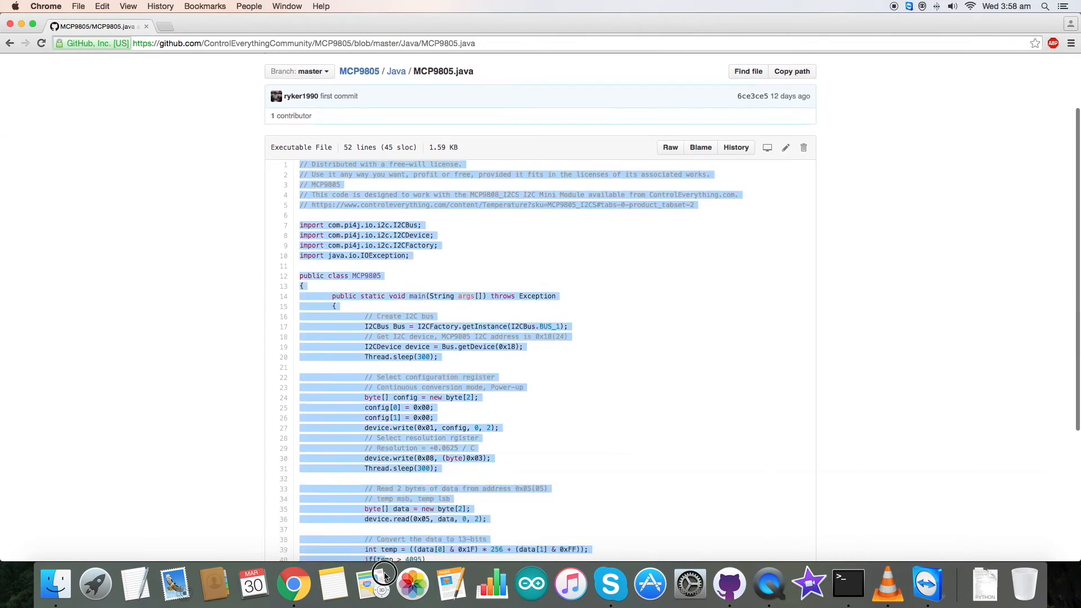
# Create MCP9805.java with vi on the Raspberry Pi and compile it with pi4j
pyautogui.scroll(-3)
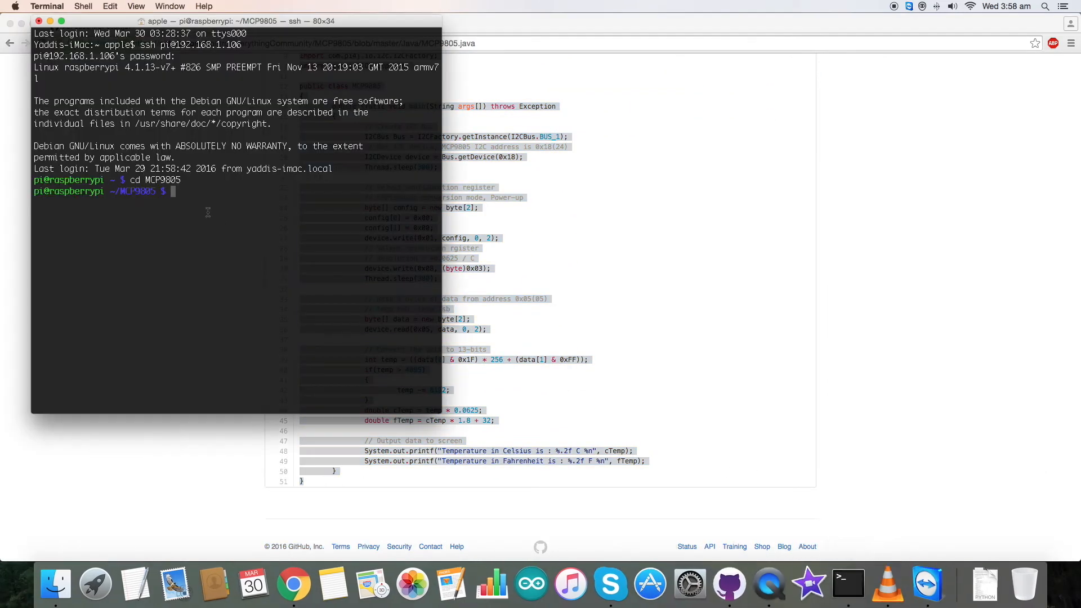
pyautogui.write('vi MC')
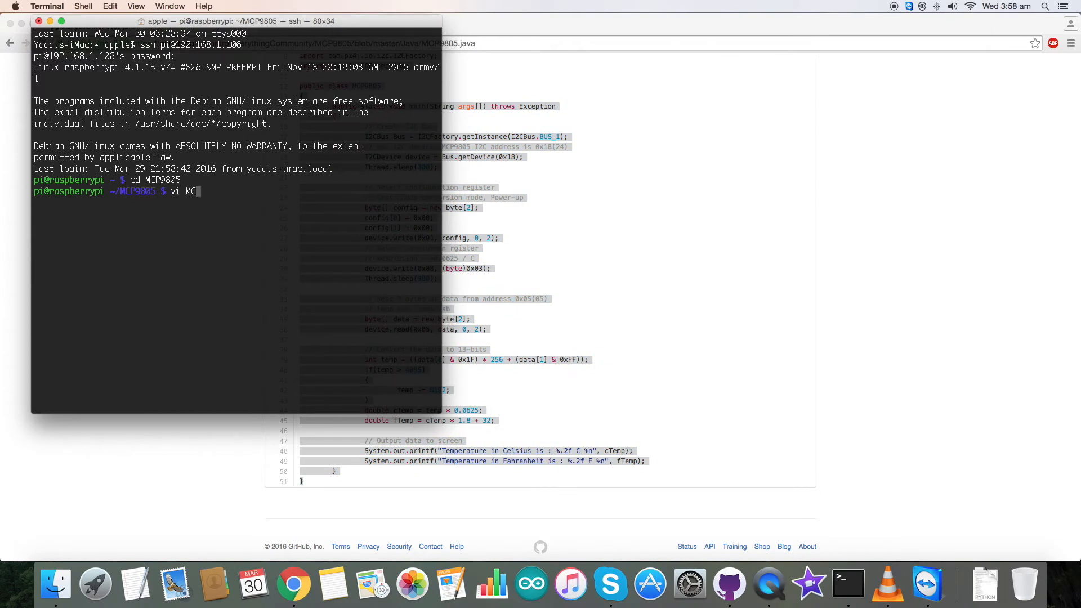
pyautogui.write('P9805')
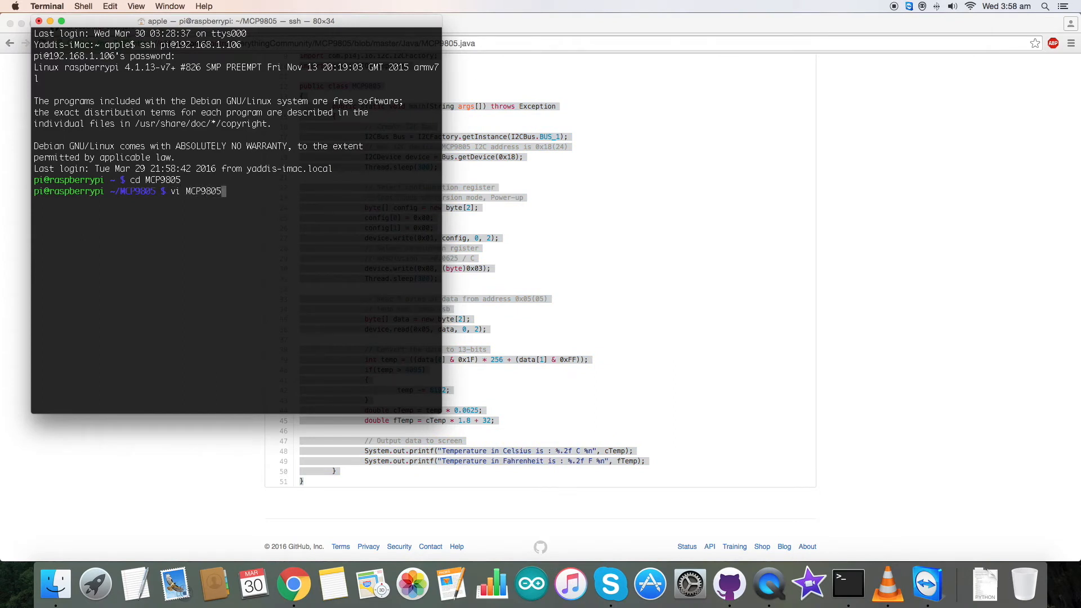
pyautogui.write('java')
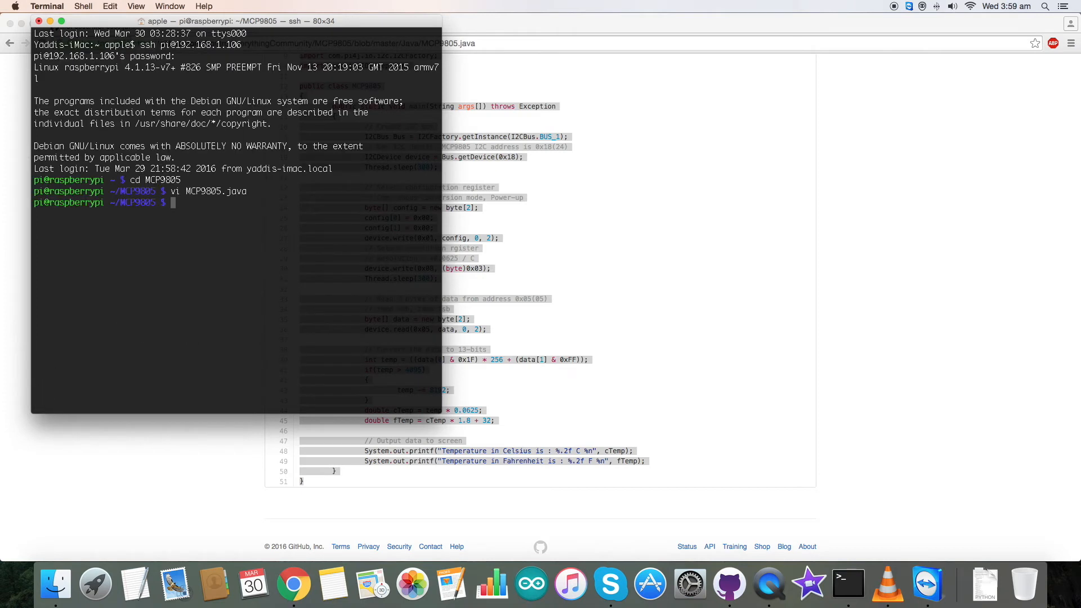
pyautogui.write('pi4j MCP9805.java')
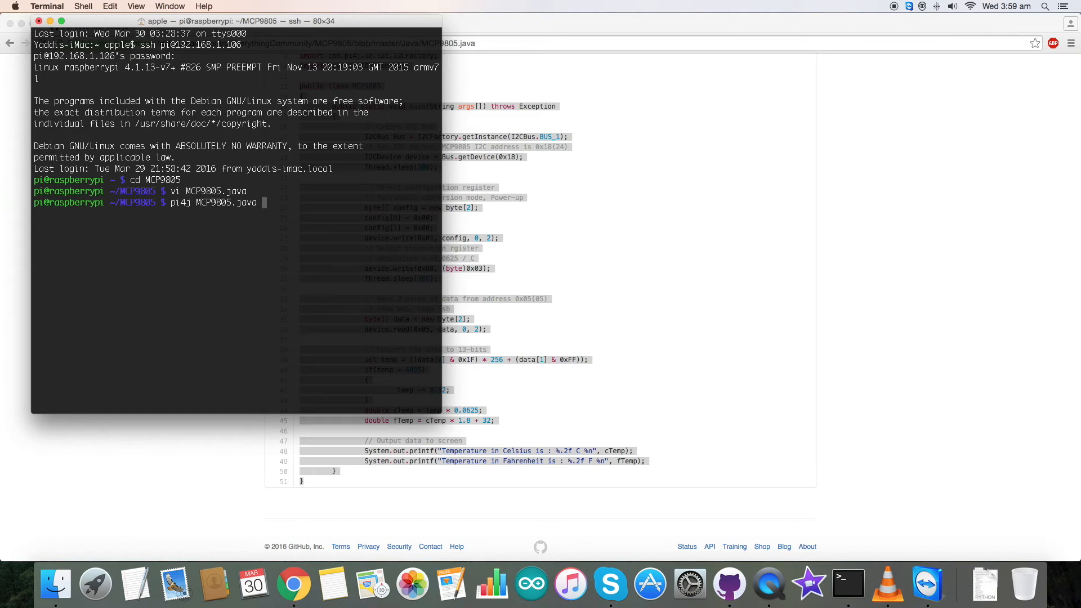
pyautogui.press('Return')
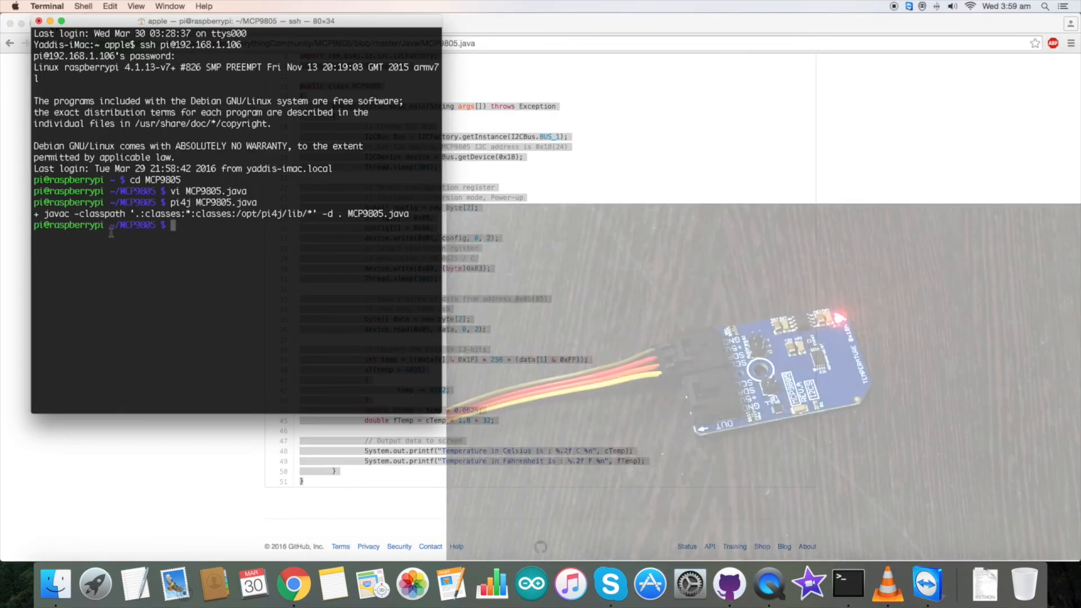
# Run the compiled program with 'pi4j MCP9805' to read the temperature
pyautogui.write('pi4j MCP9805.java')
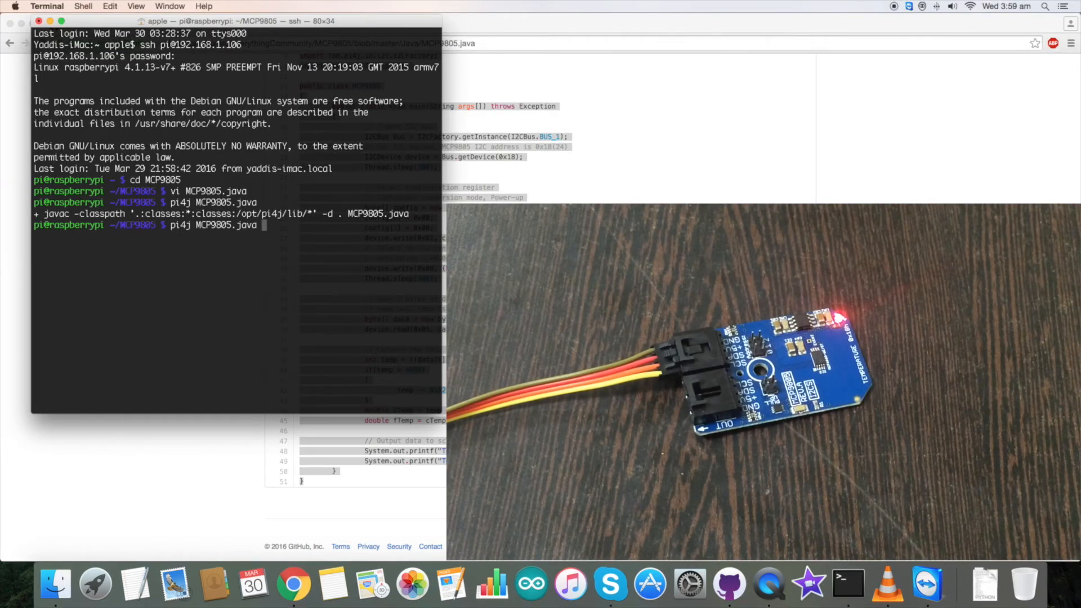
pyautogui.press('Backspace')
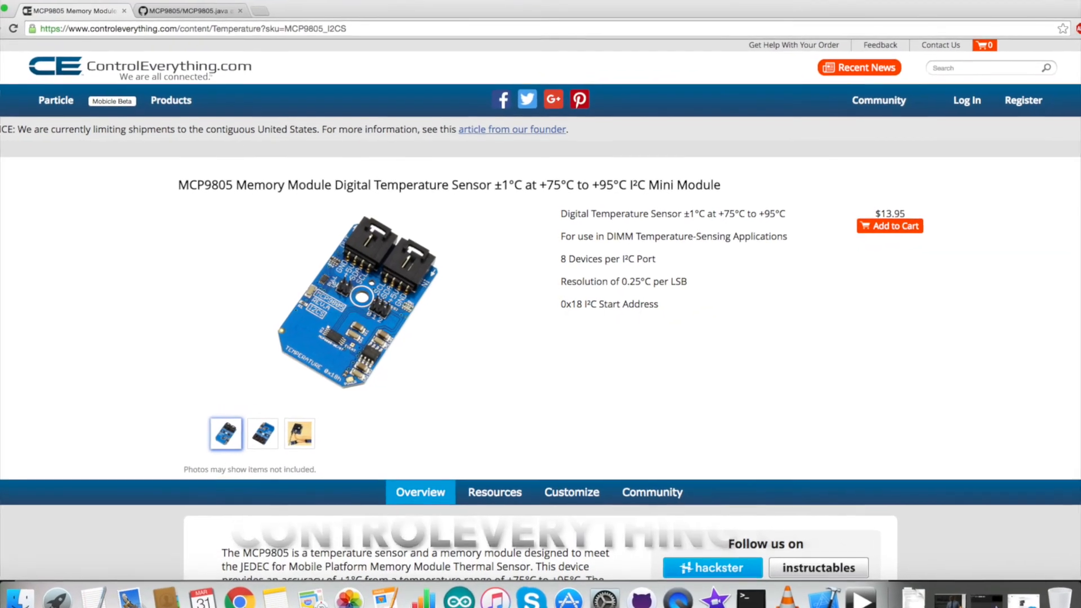
# Scroll through the MCP9805 product page and GitHub sample before returning to the home page
pyautogui.scroll(-3)
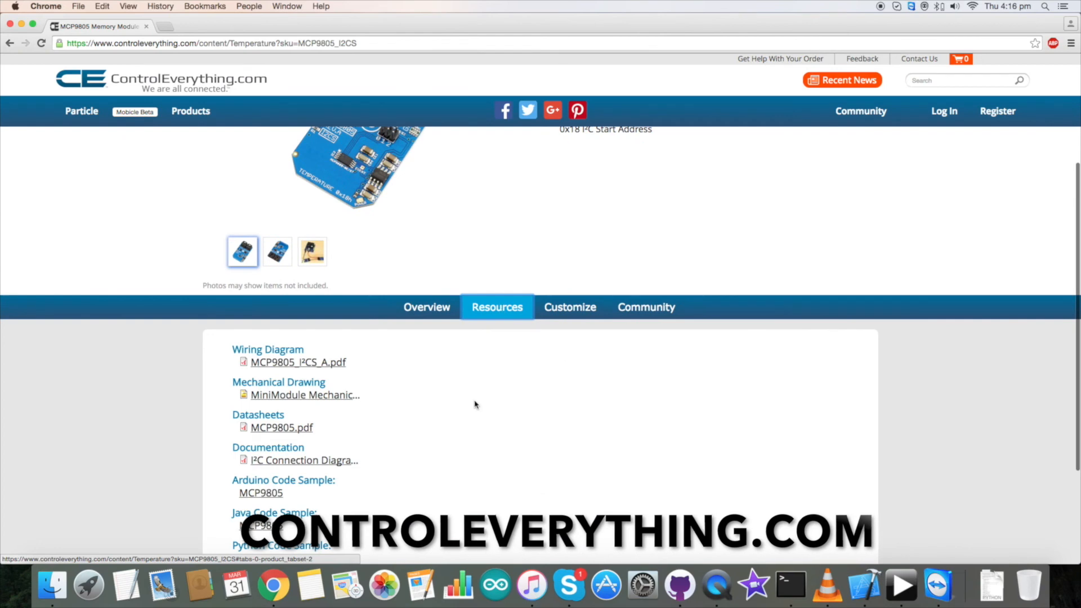
pyautogui.scroll(-3)
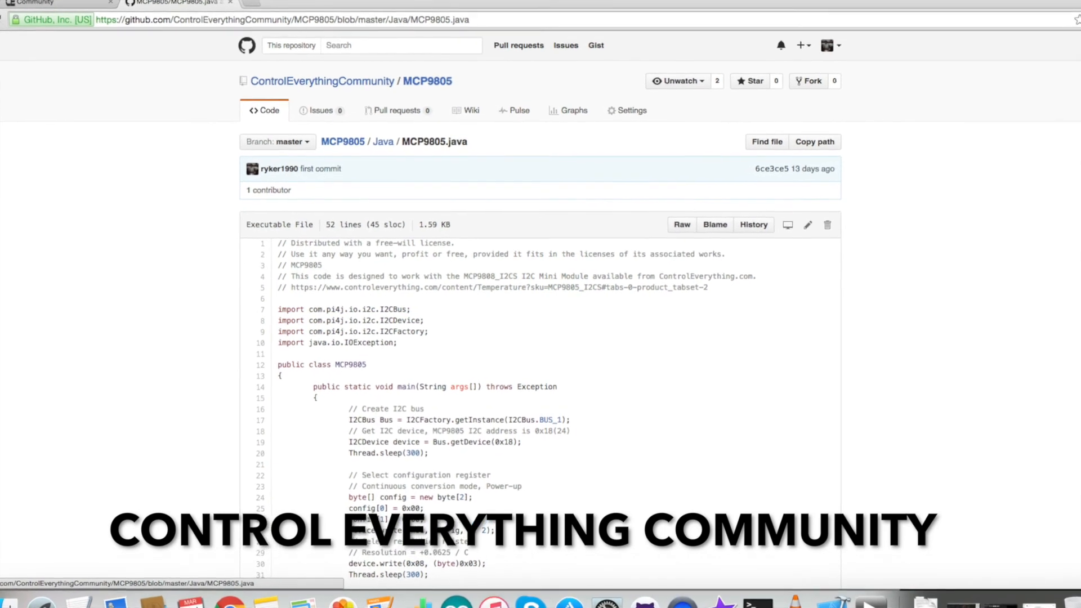
pyautogui.scroll(-3)
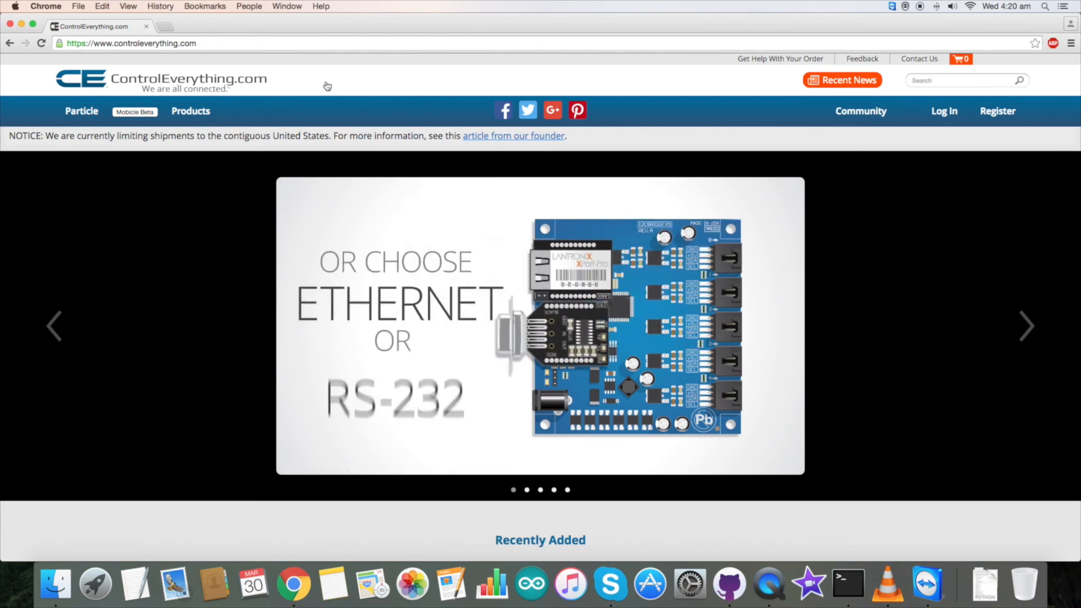
# Visit the ControlEverything Community forum, then the Dcube Tech Ventures hackster.io profile
pyautogui.click(860, 111)
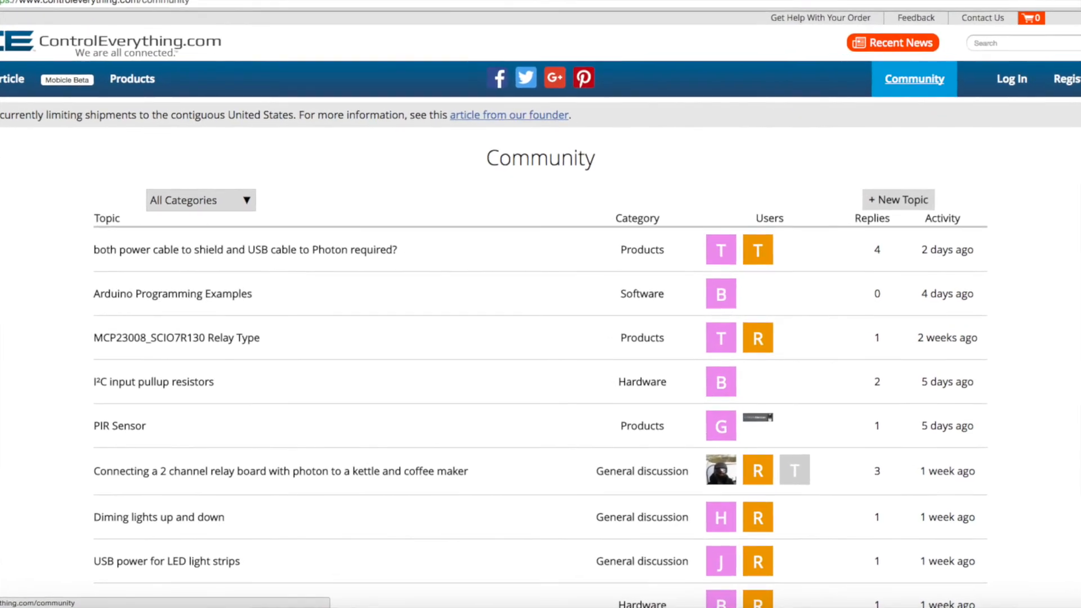
pyautogui.click(198, 17)
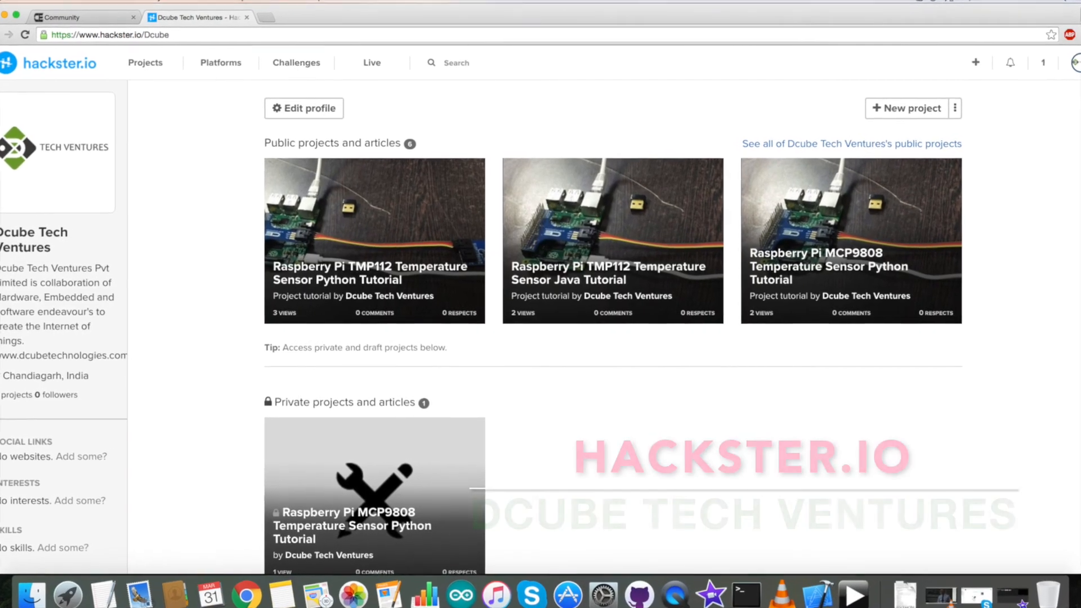